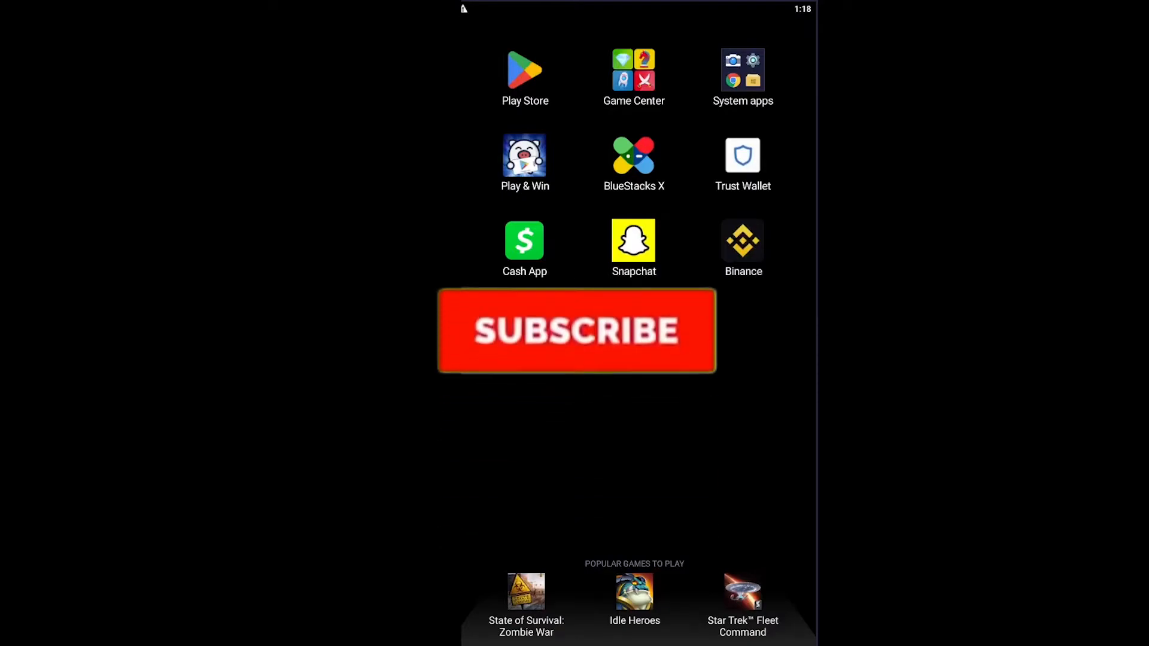
# Search 'capcut' in Google Play Store and view the CapCut - Video Editor listing showing Open
pyautogui.click(576, 330)
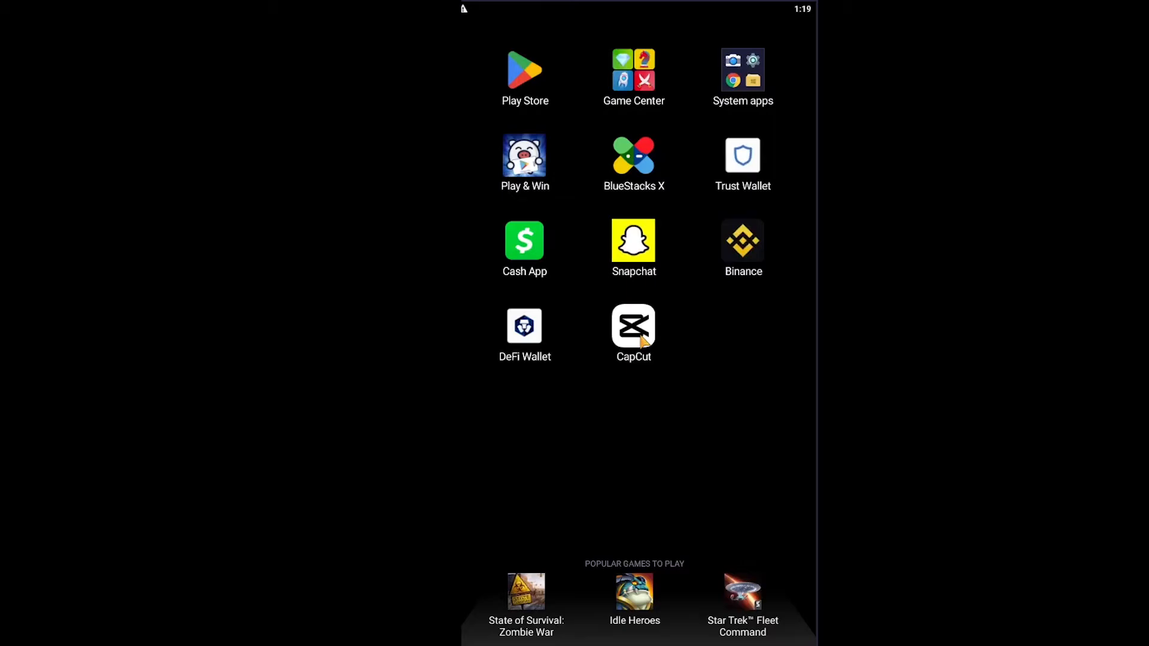
pyautogui.moveTo(607, 297)
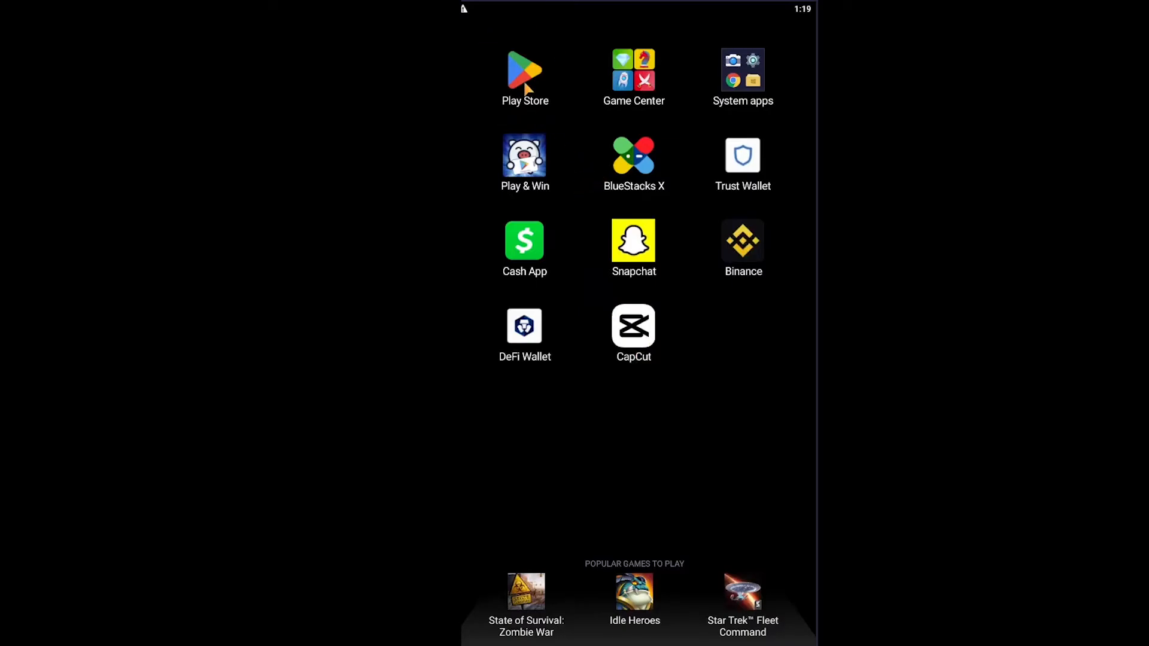
pyautogui.click(524, 73)
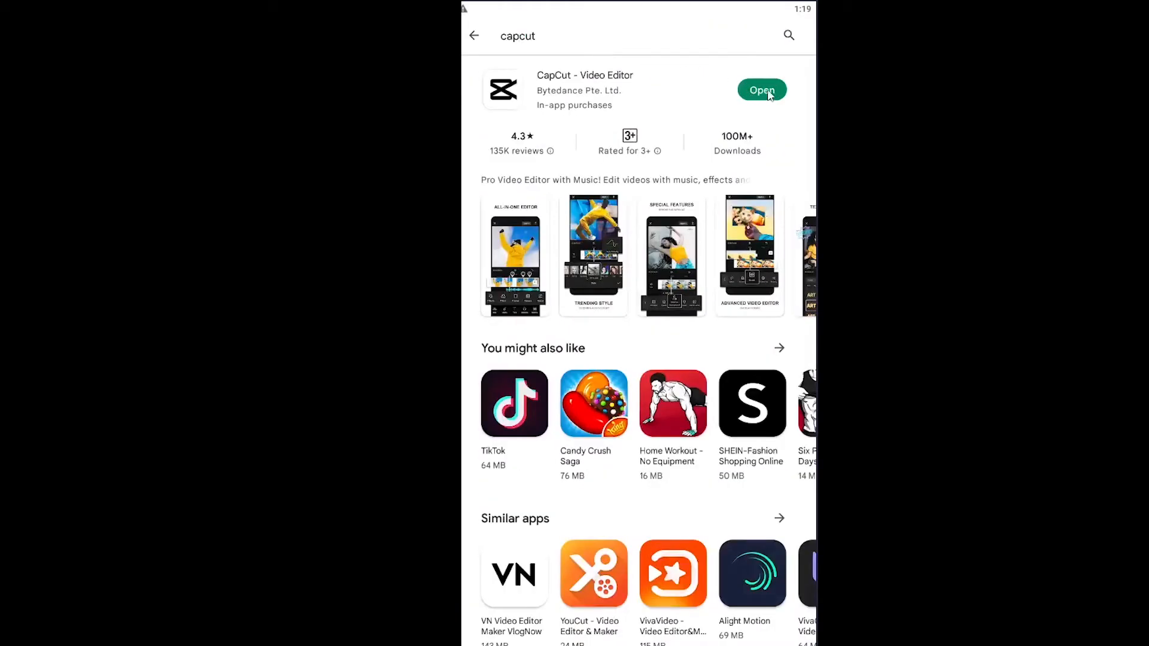
pyautogui.moveTo(797, 124)
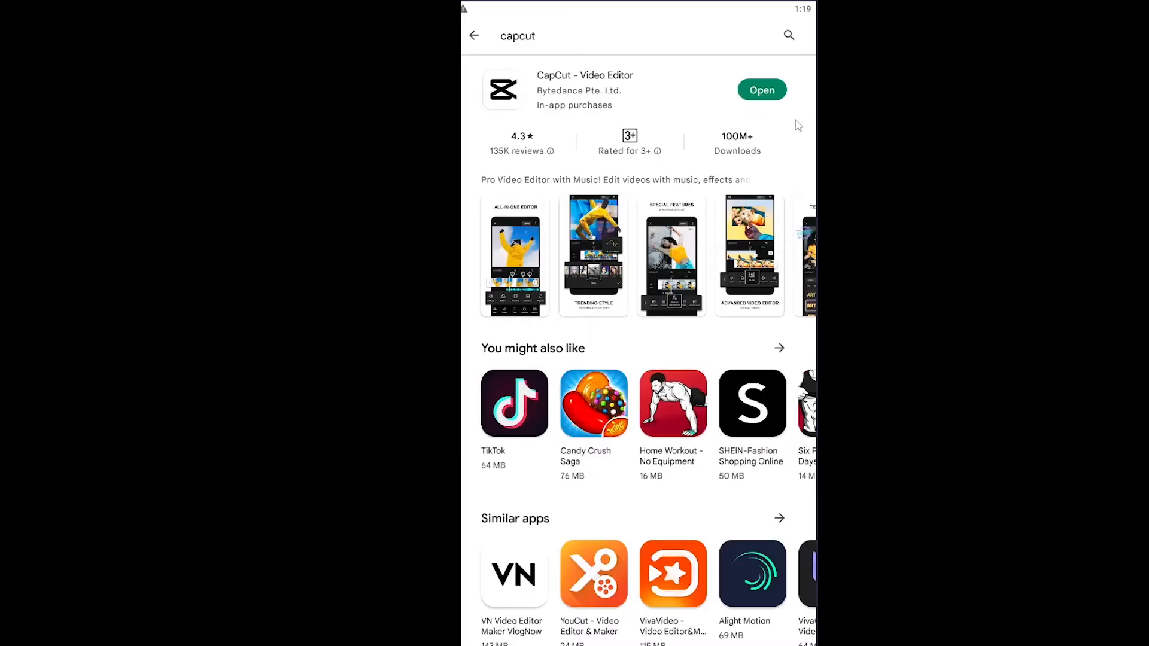
pyautogui.moveTo(704, 107)
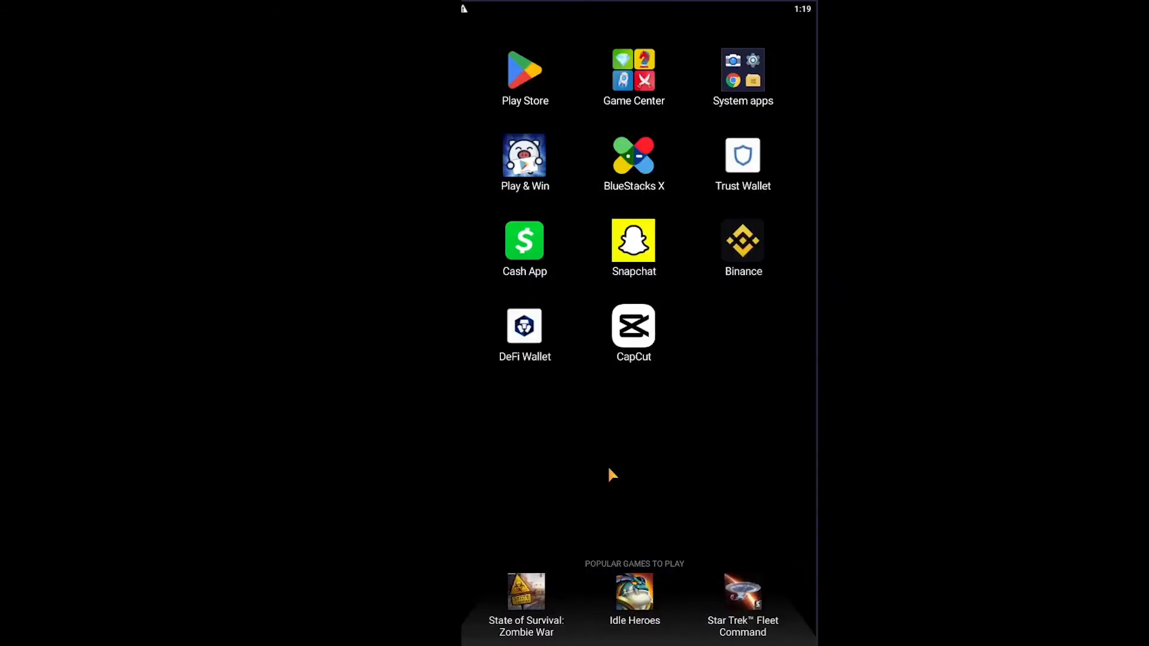
pyautogui.moveTo(610, 470)
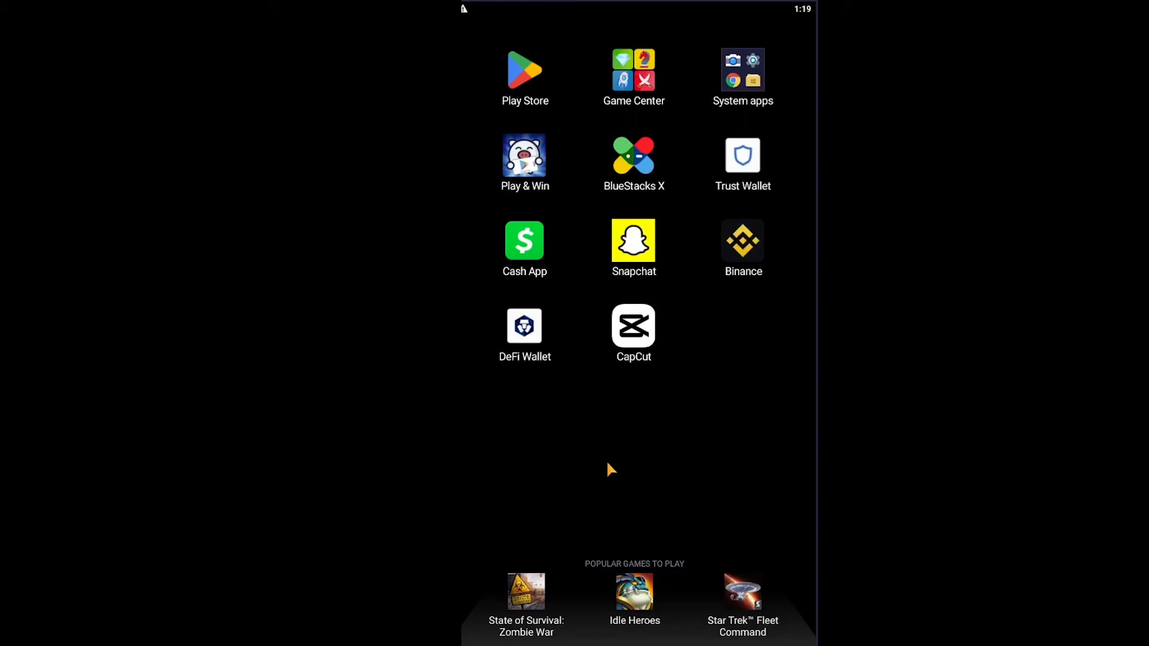
pyautogui.moveTo(564, 432)
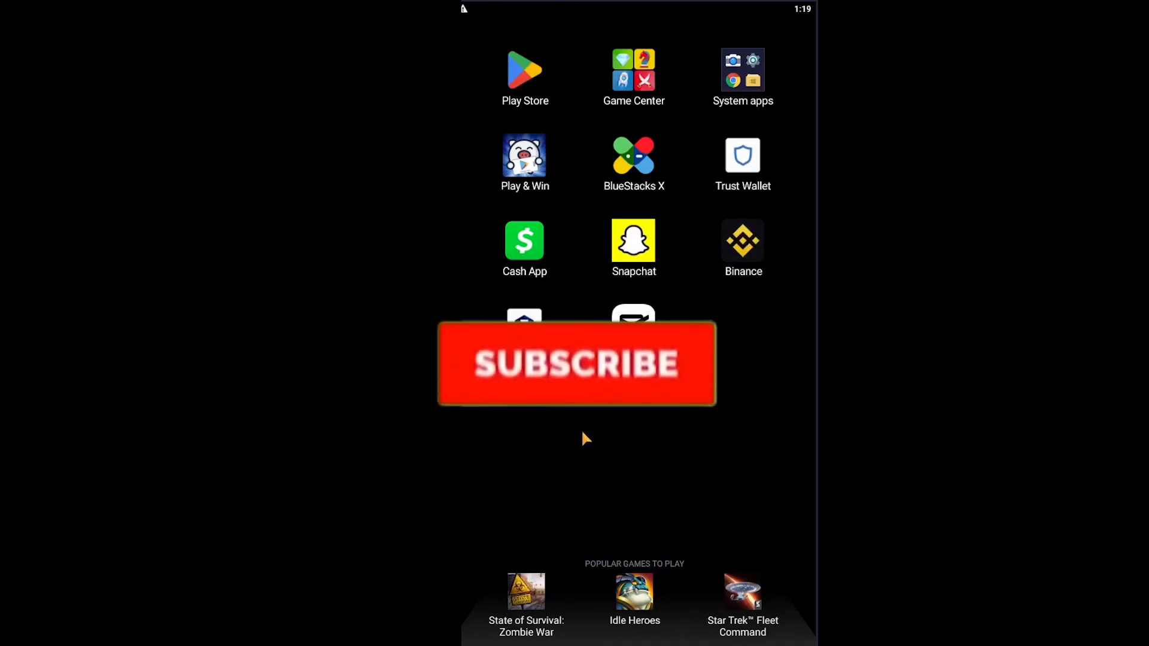
# Return to the BlueStacks home screen with CapCut among the installed apps
pyautogui.click(576, 364)
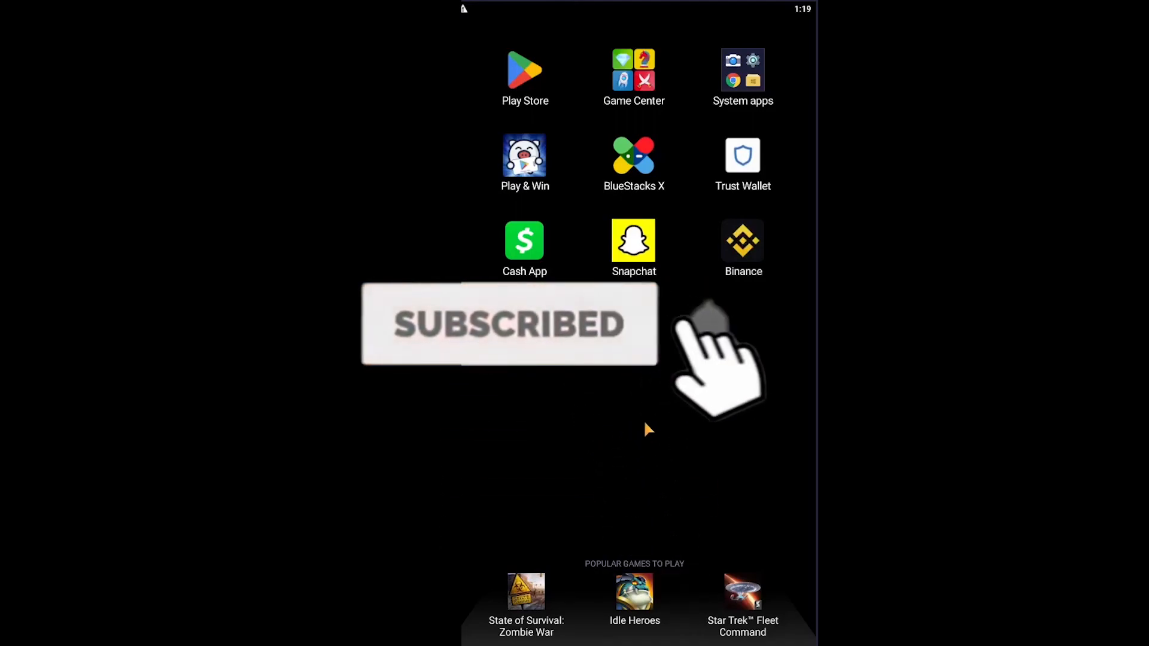